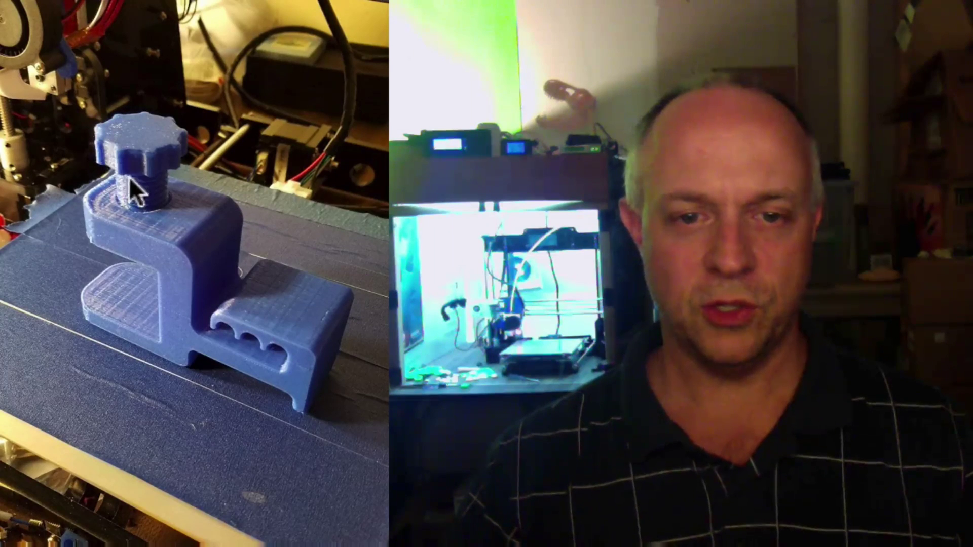
mouse_move(136, 277)
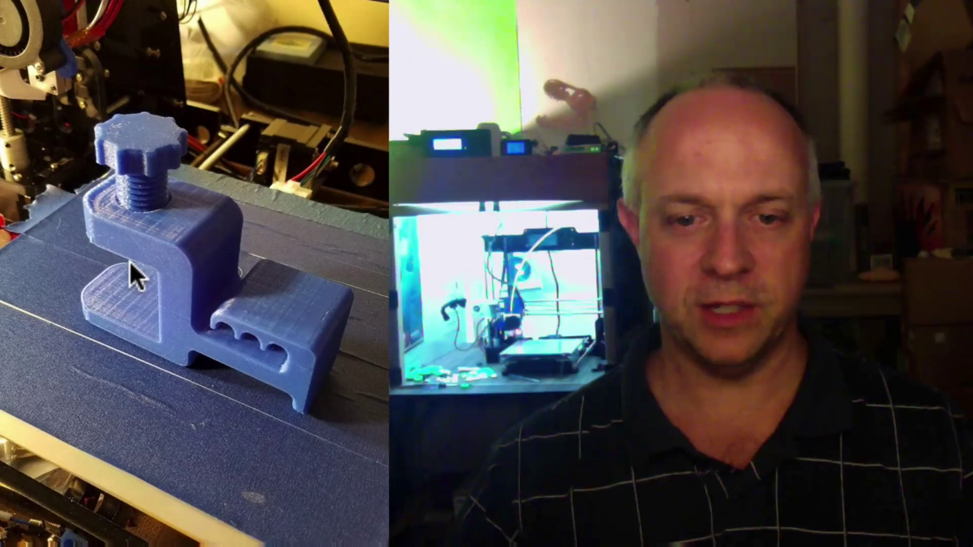
mouse_move(240, 338)
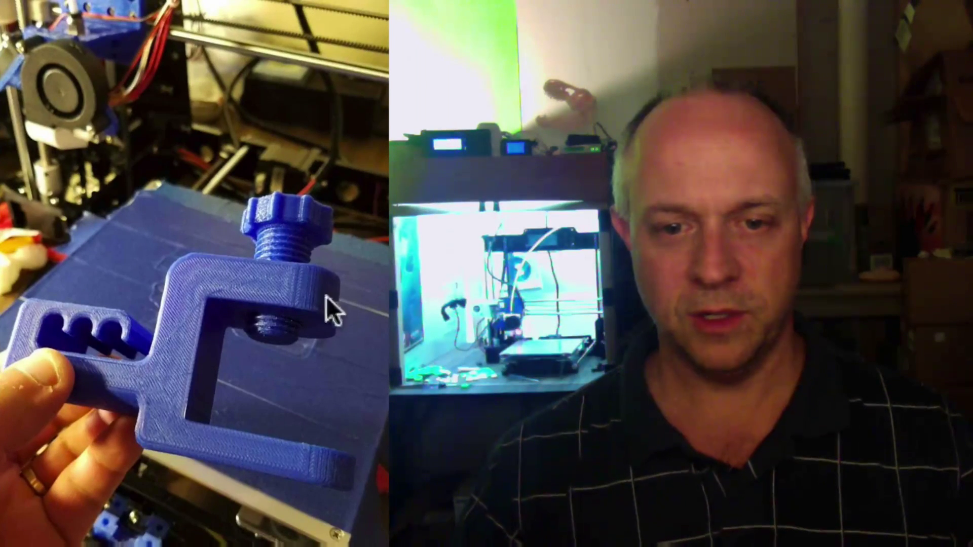
mouse_move(255, 478)
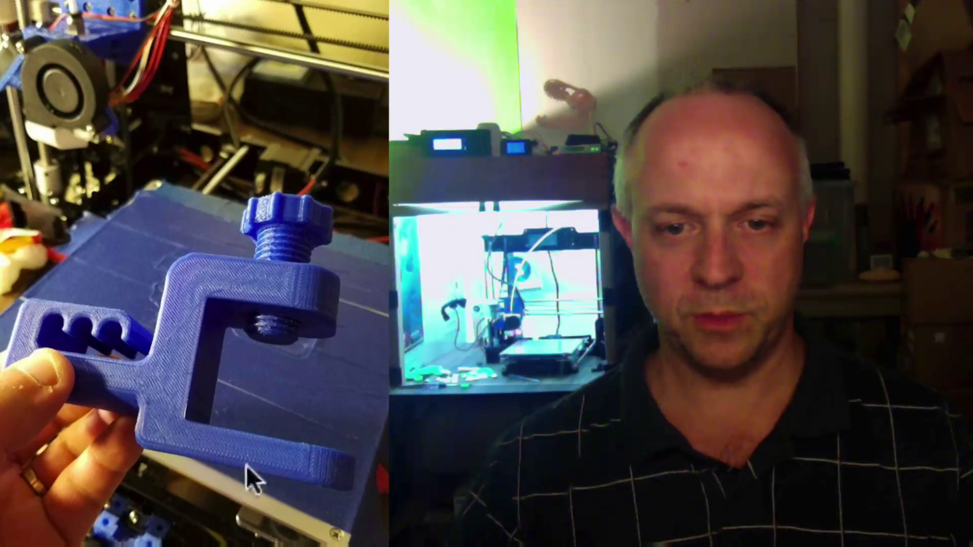